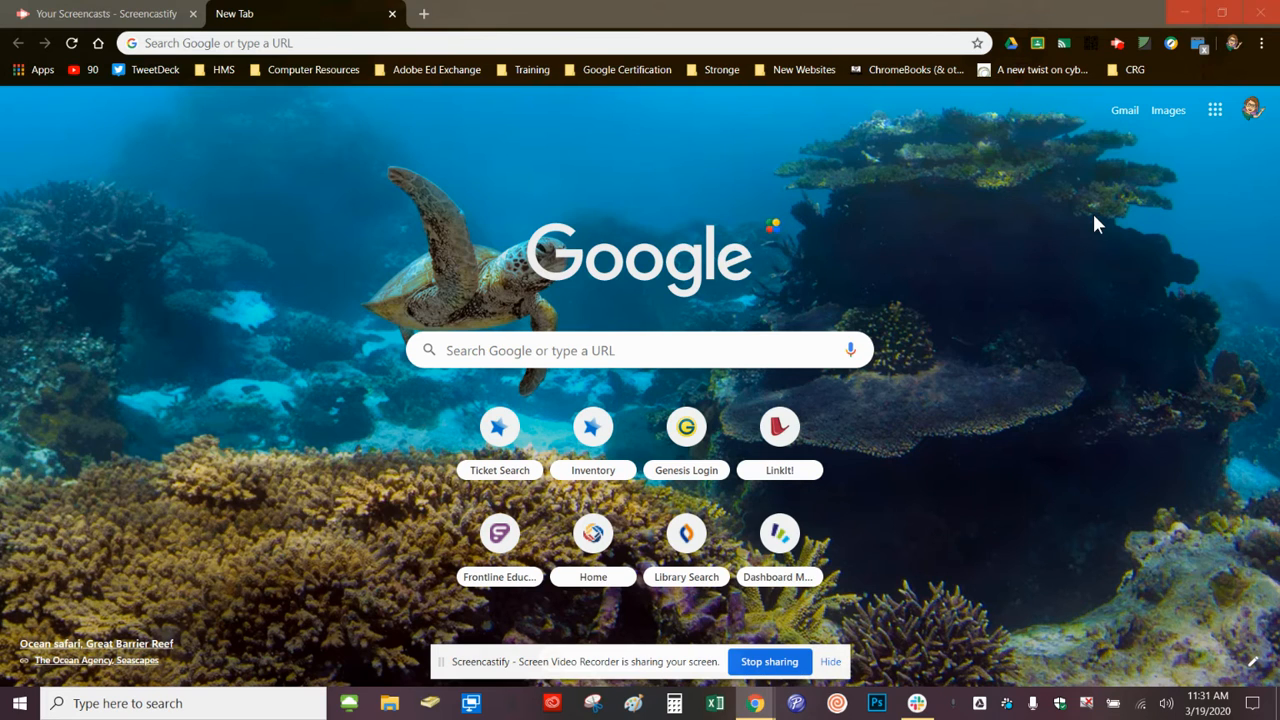
{"action": "mouse_move", "coordinate": [1015, 248]}
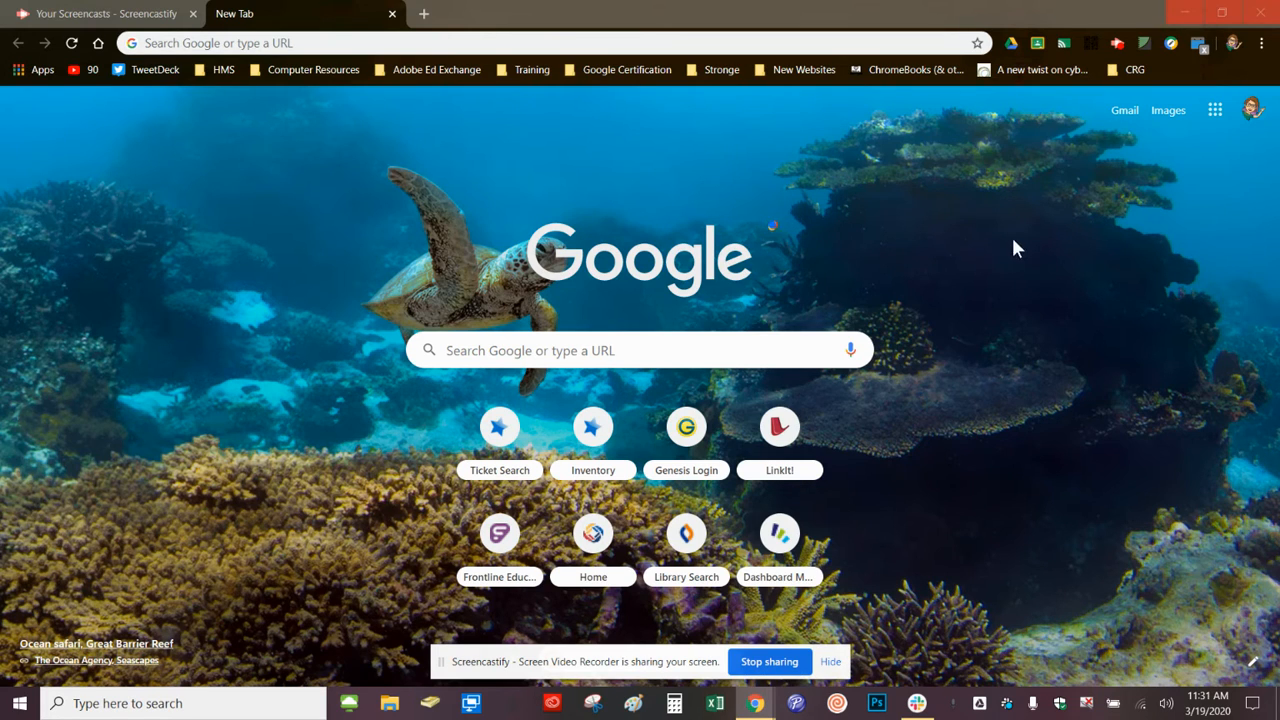
{"action": "mouse_move", "coordinate": [1003, 228]}
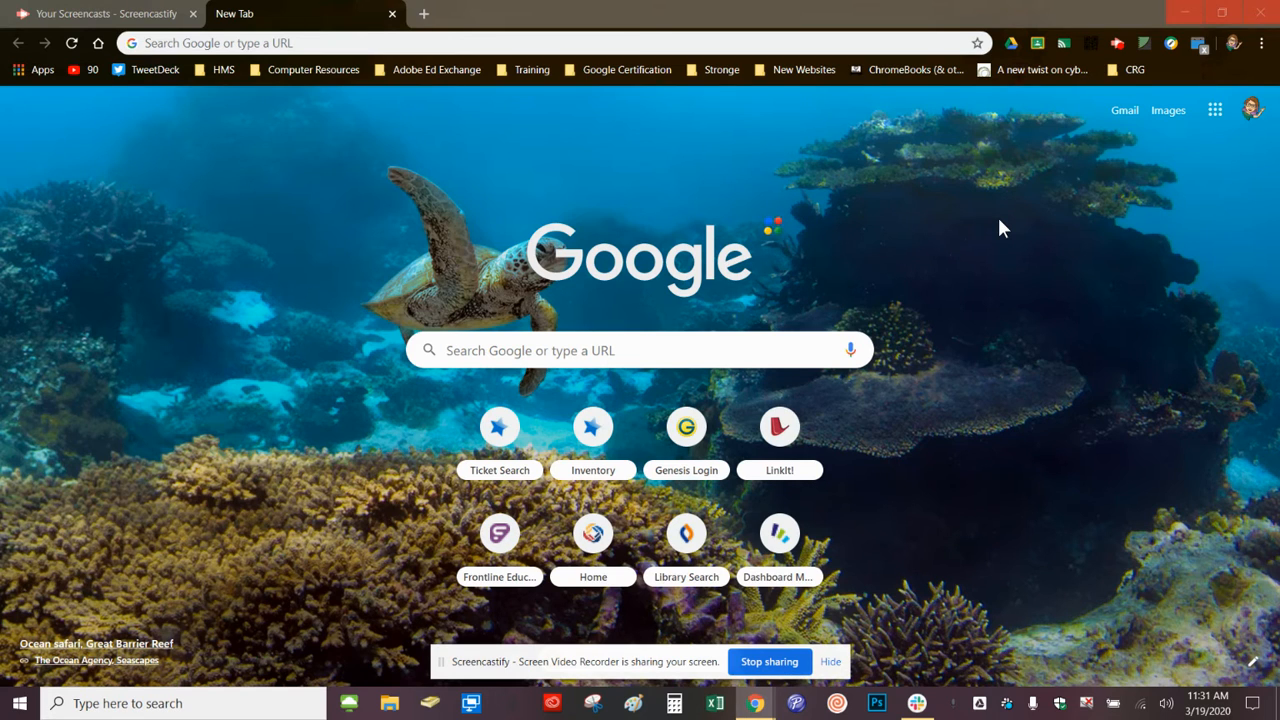
{"action": "mouse_move", "coordinate": [1261, 43]}
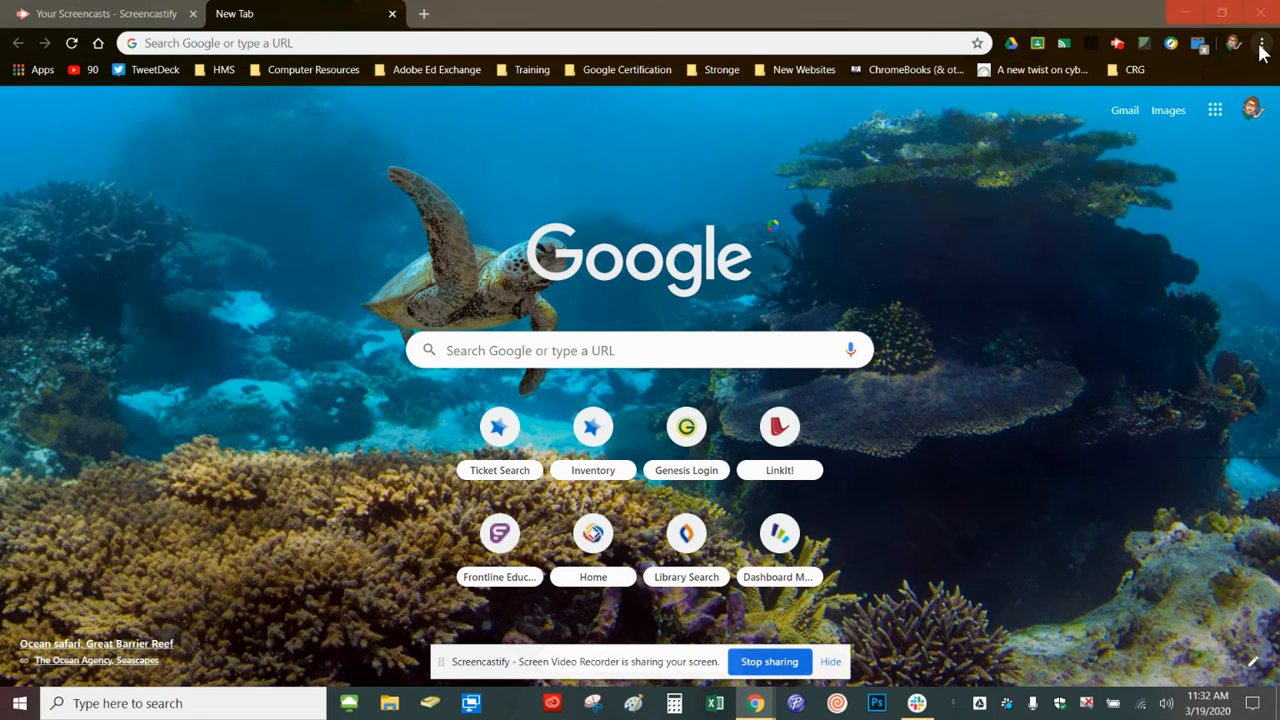
- Open Clear browsing data from the Chrome menu, on the Advanced tab with All time
{"action": "left_click", "coordinate": [1261, 43]}
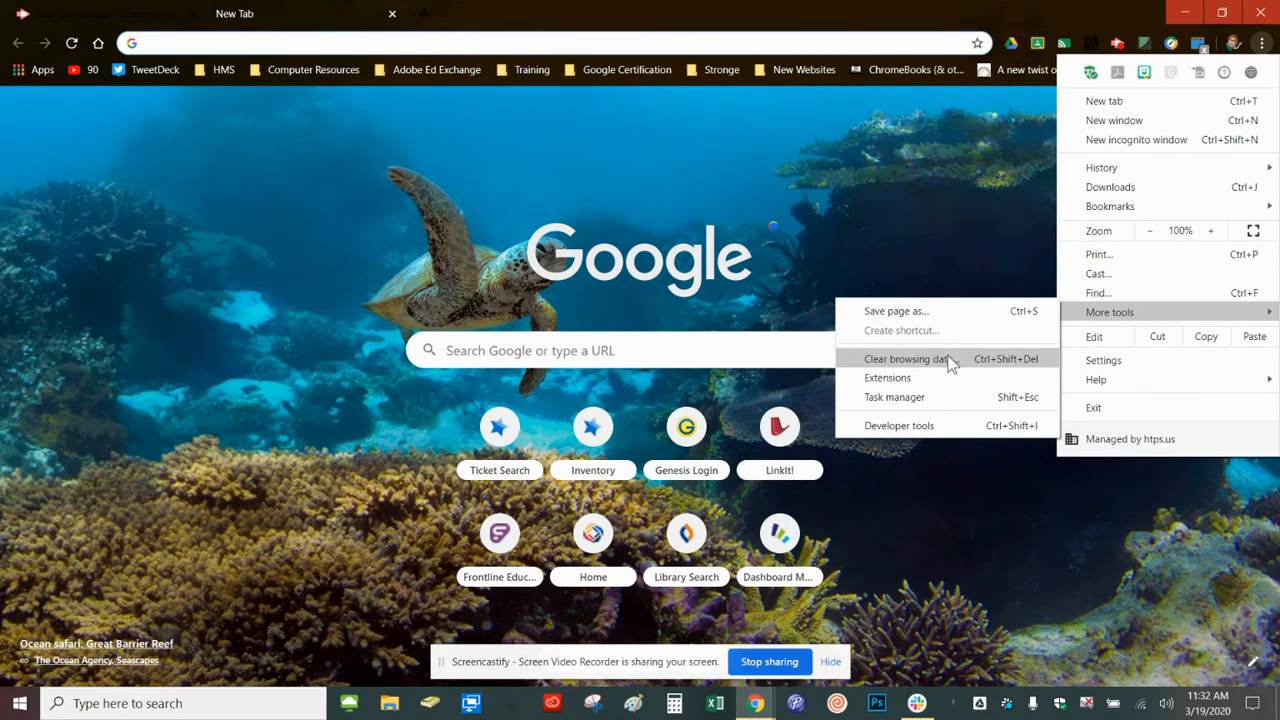
{"action": "left_click", "coordinate": [908, 358]}
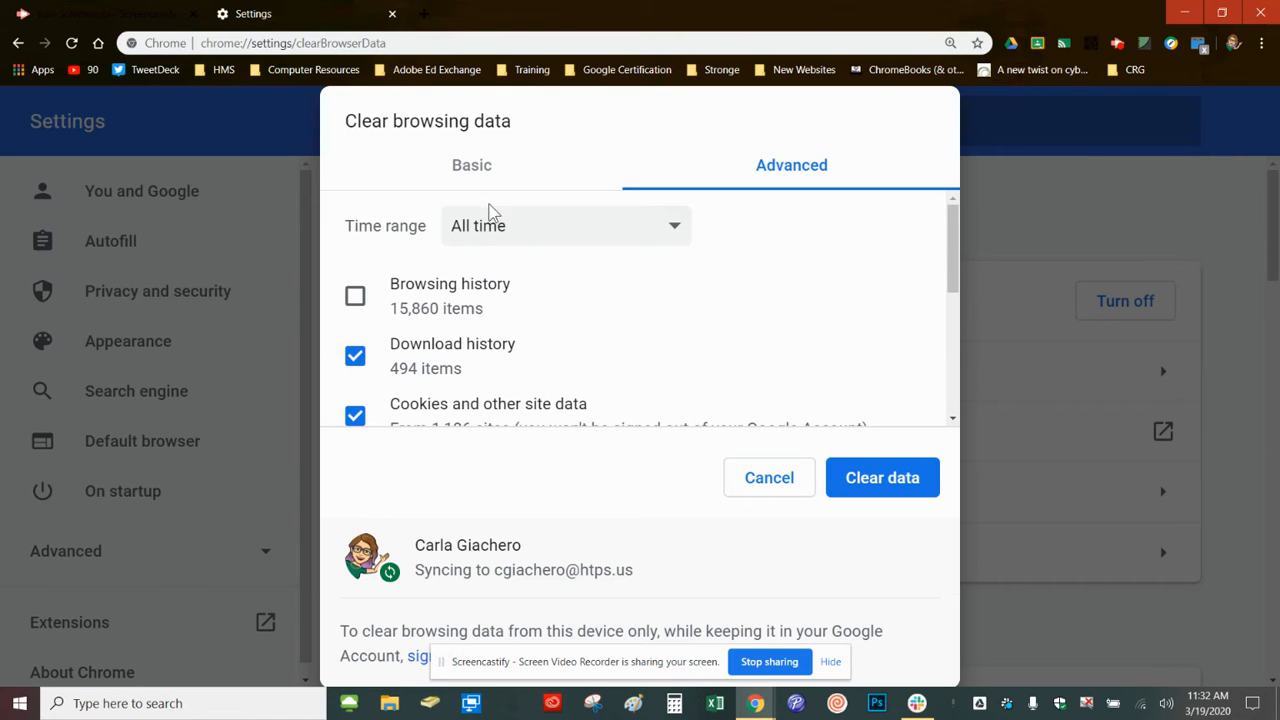
{"action": "left_click", "coordinate": [471, 165]}
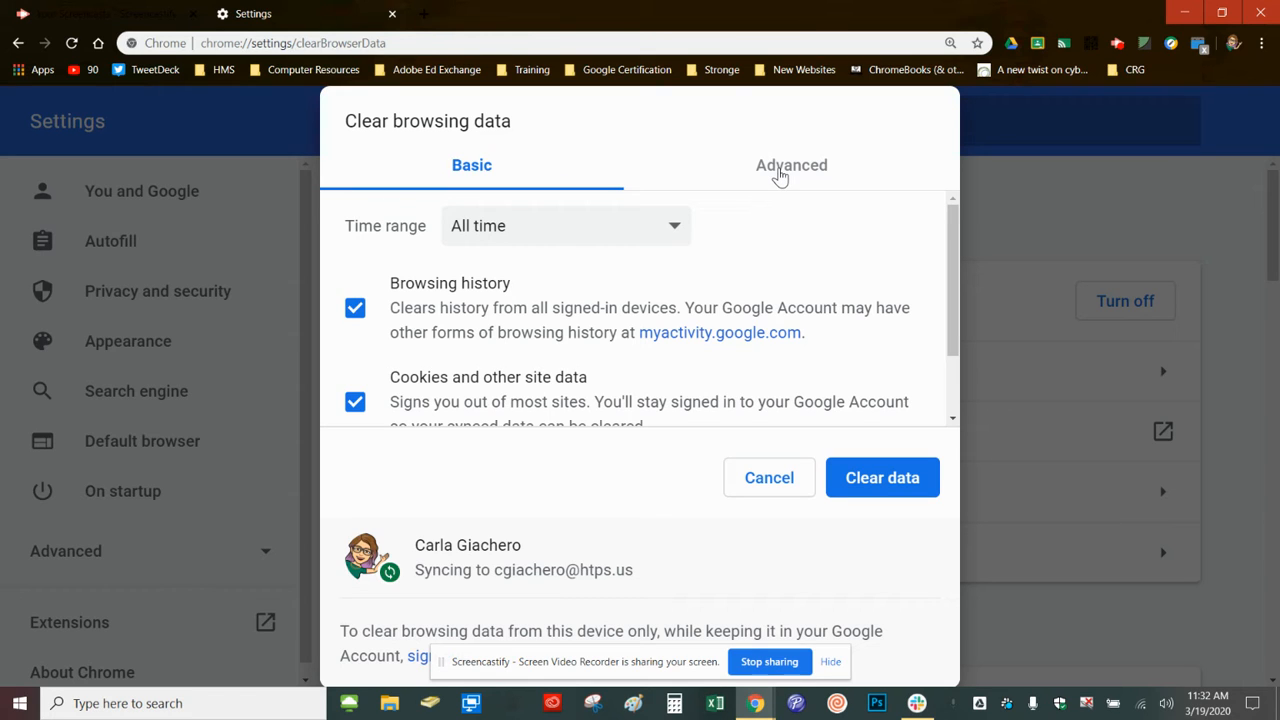
{"action": "left_click", "coordinate": [791, 165]}
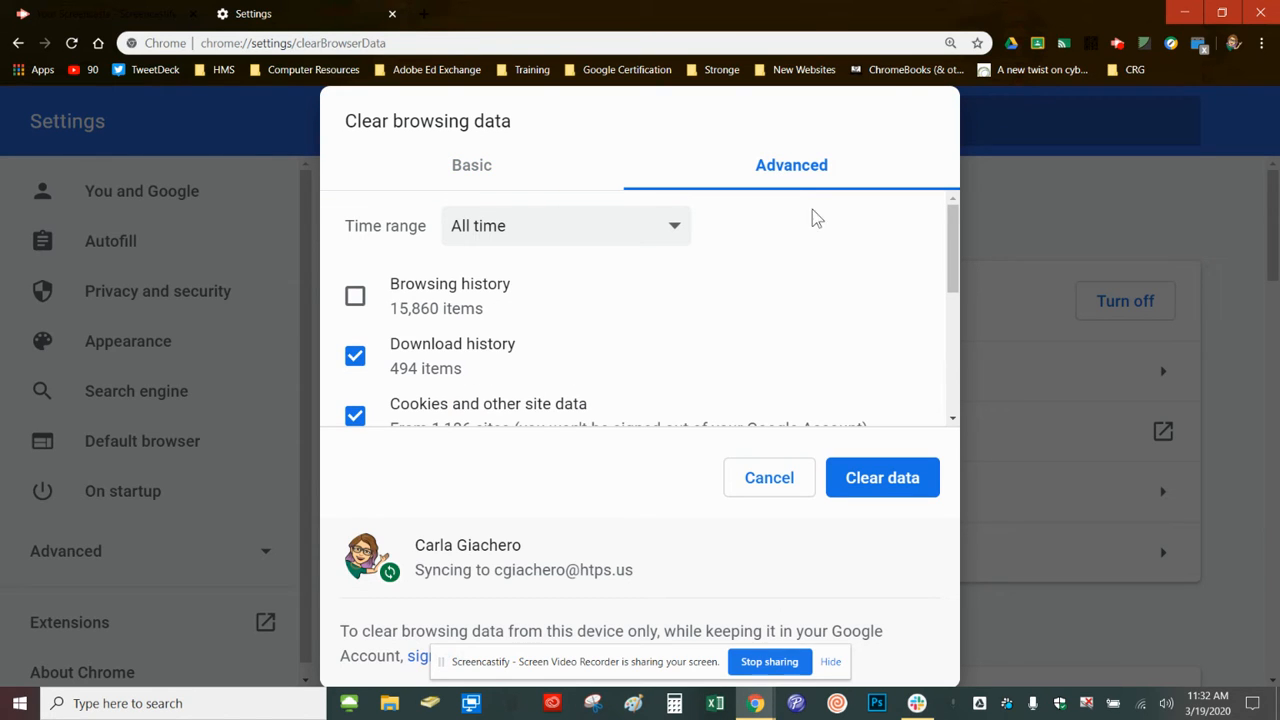
{"action": "scroll", "scroll_direction": "down", "scroll_amount": 3}
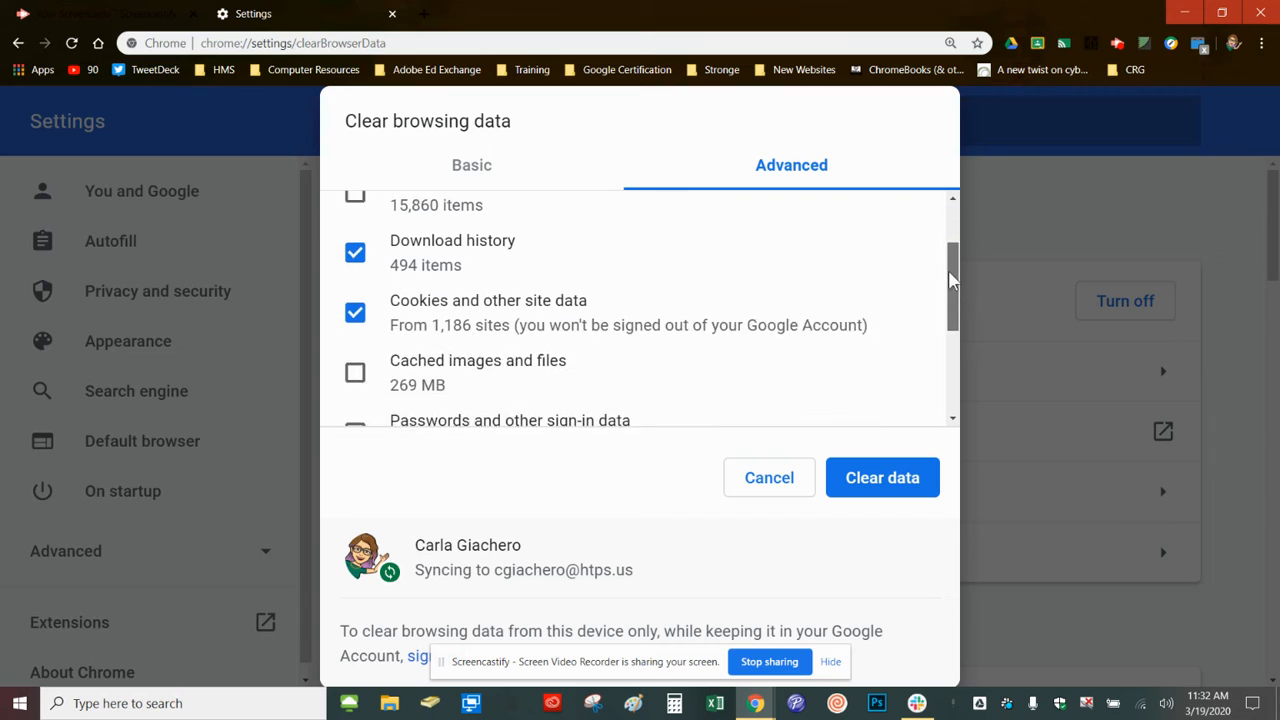
{"action": "scroll", "scroll_direction": "down", "scroll_amount": 3}
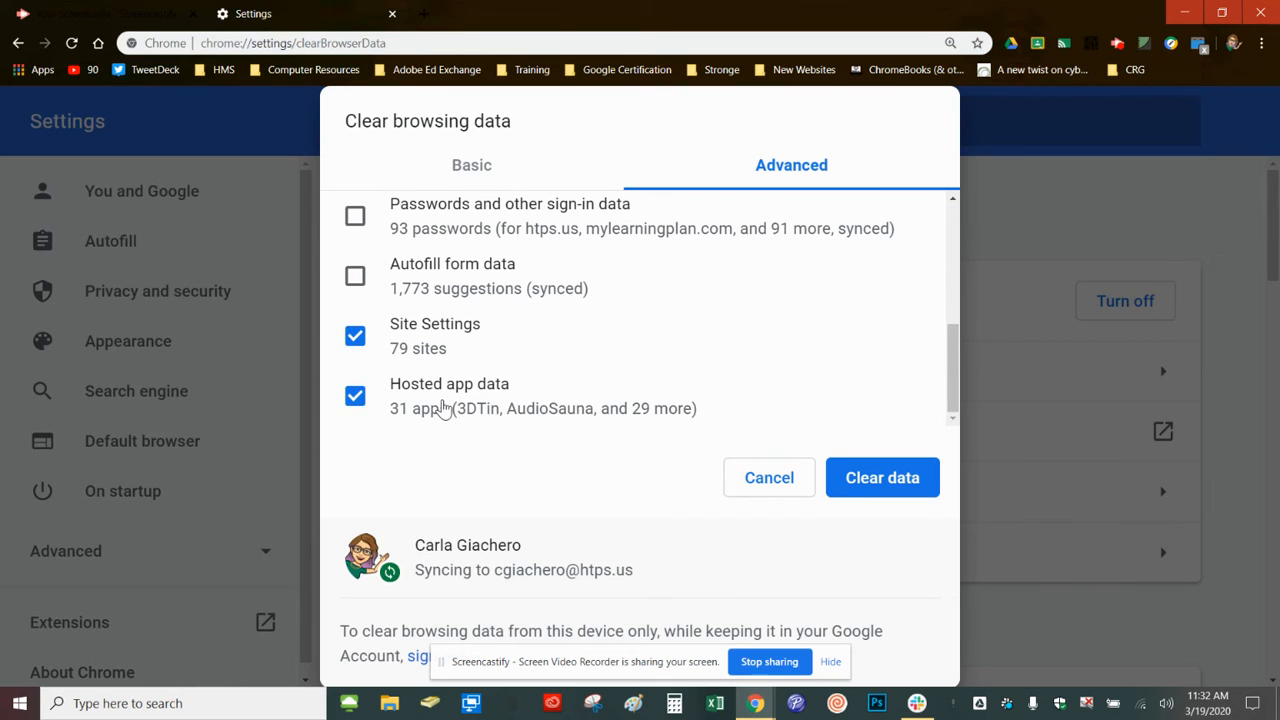
{"action": "mouse_move", "coordinate": [417, 340]}
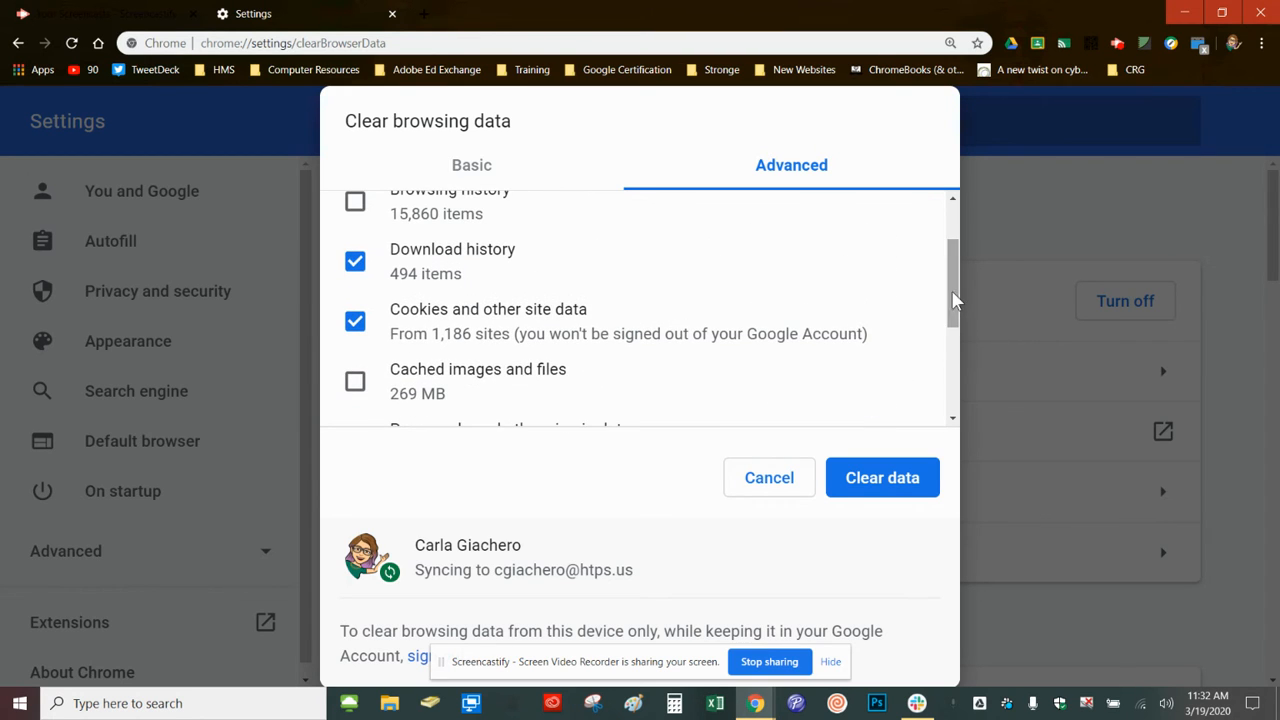
- Tick Cached images and files and untick Download history in the Advanced list
{"action": "left_click", "coordinate": [355, 381]}
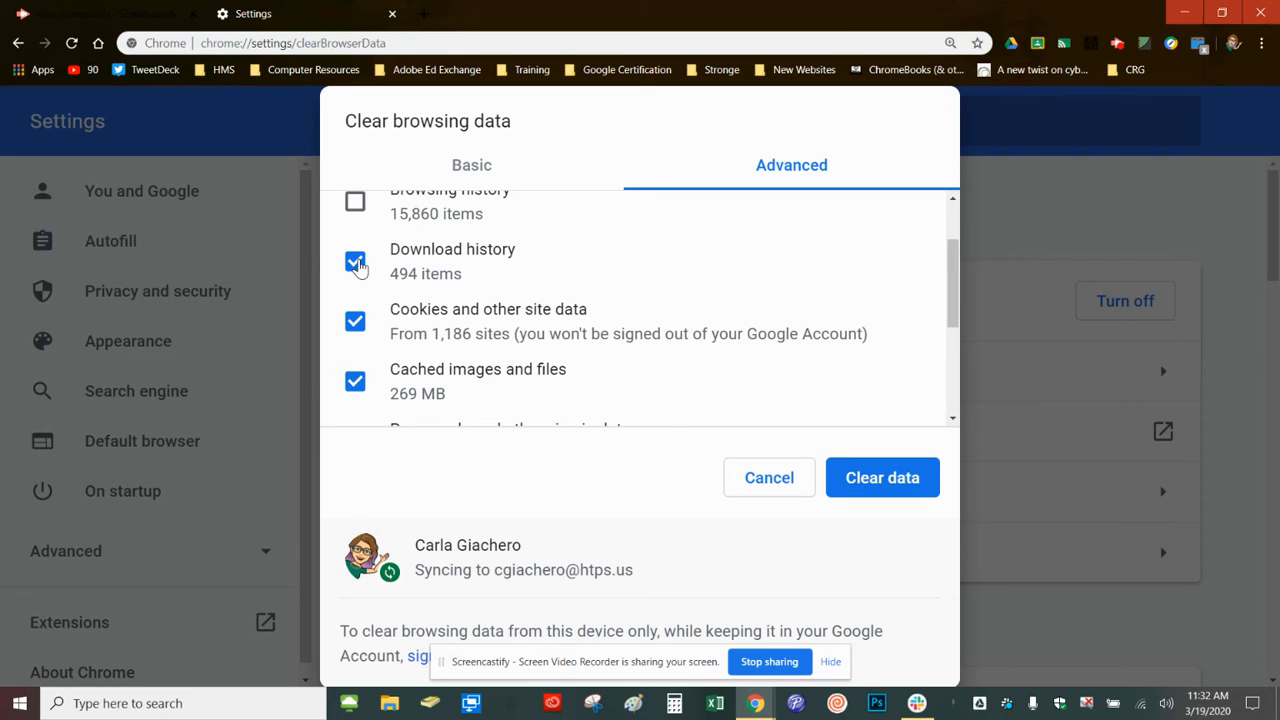
{"action": "left_click", "coordinate": [355, 261]}
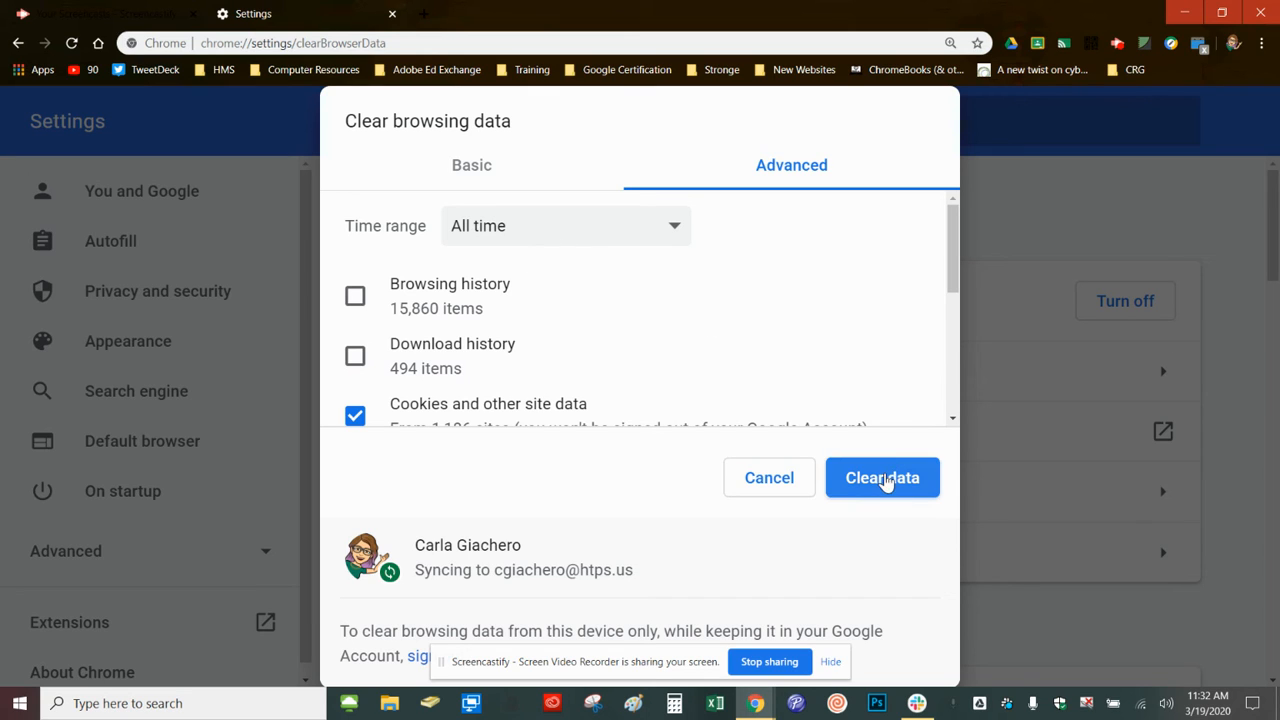
- Clear all-time cookies, site data and cached files with the Clear data button
{"action": "left_click", "coordinate": [882, 477]}
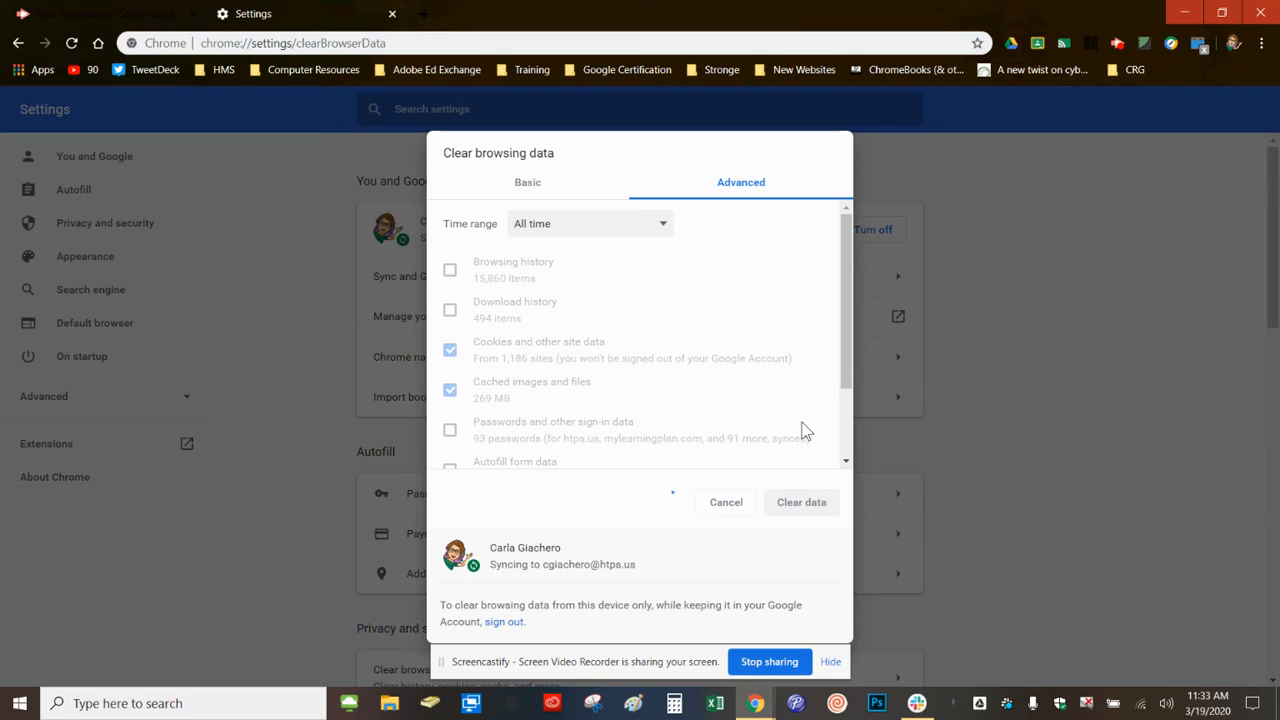
{"action": "left_click", "coordinate": [801, 502]}
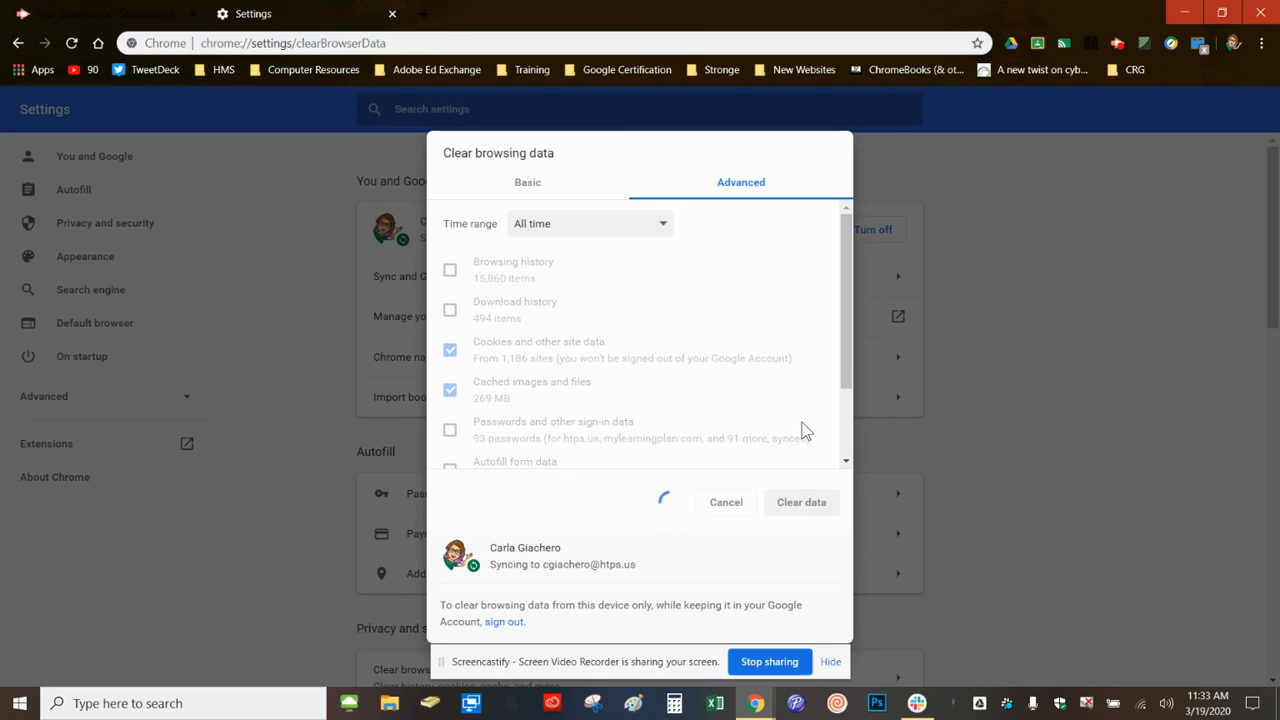